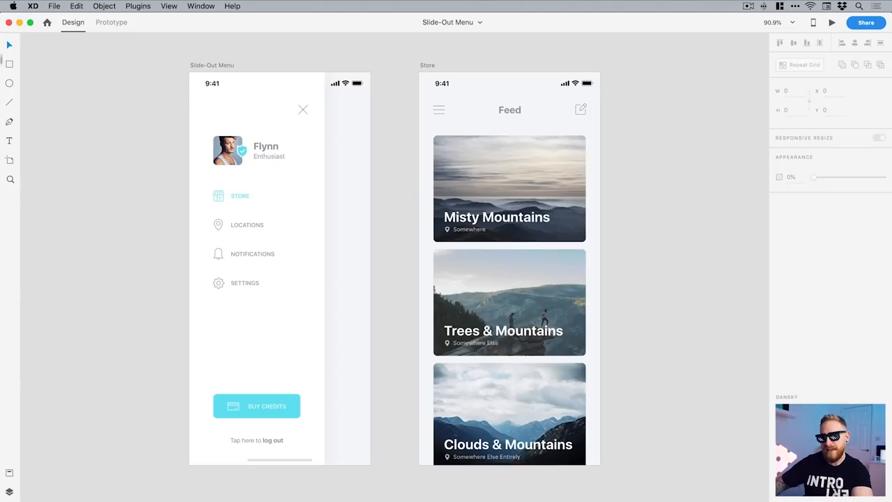
mouse_move(385, 281)
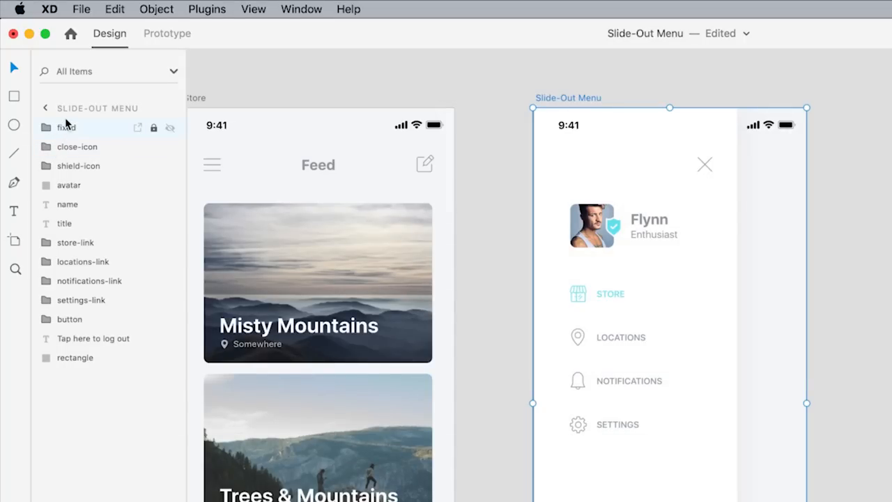
mouse_move(70, 146)
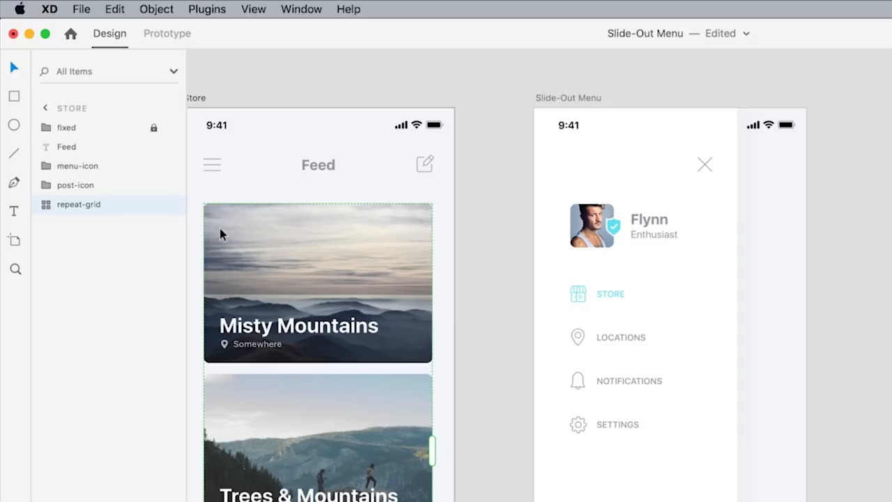
mouse_move(230, 230)
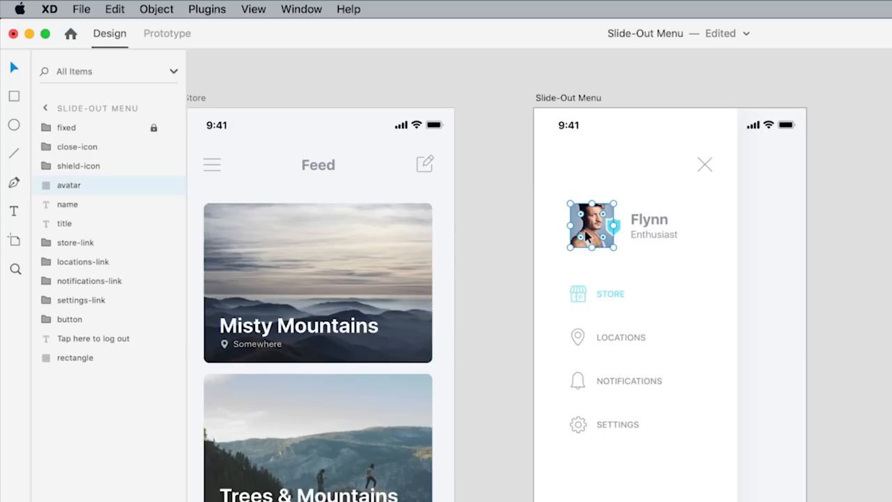
mouse_move(318, 226)
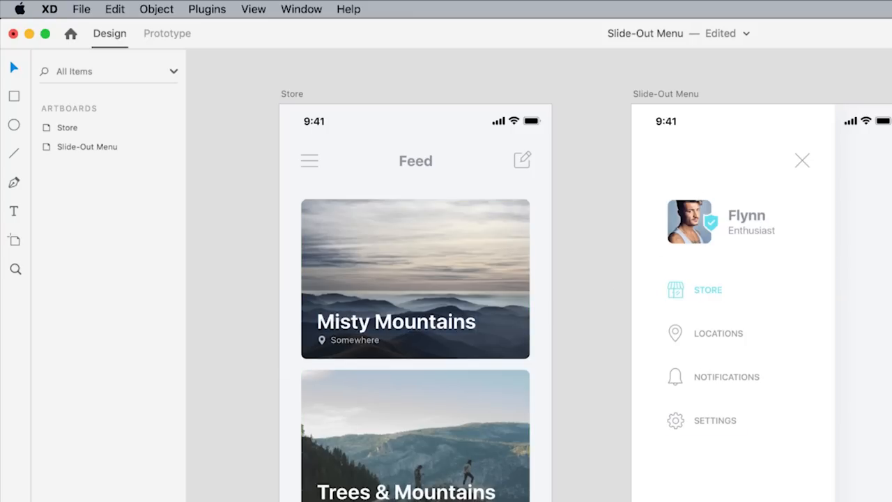
Step: Move to Prototype mode with the Store feed's menu icon interaction selected
left_click(714, 377)
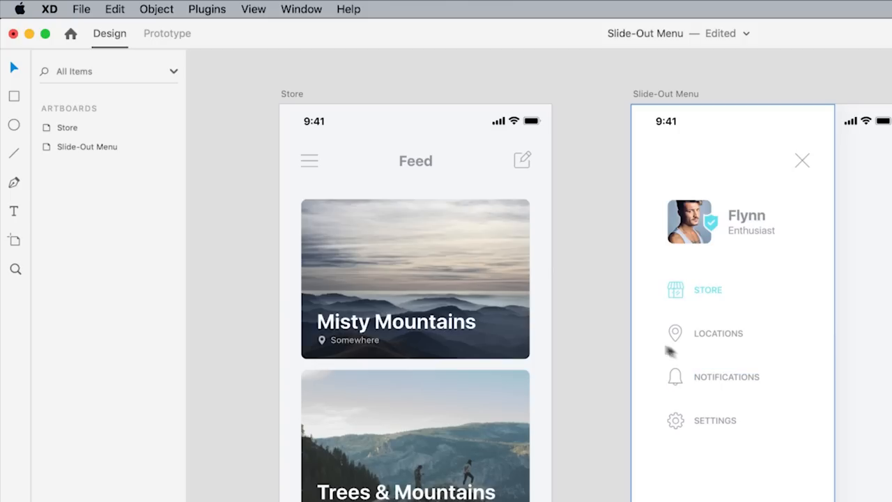
mouse_move(310, 160)
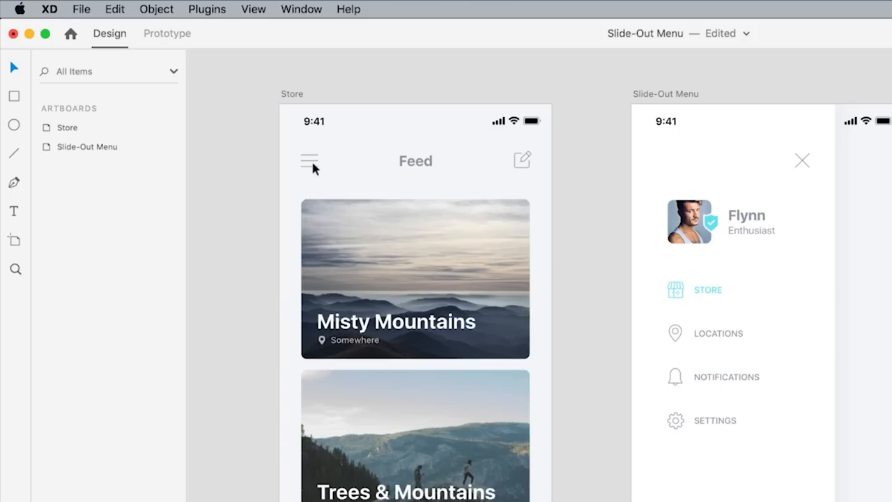
left_click(309, 162)
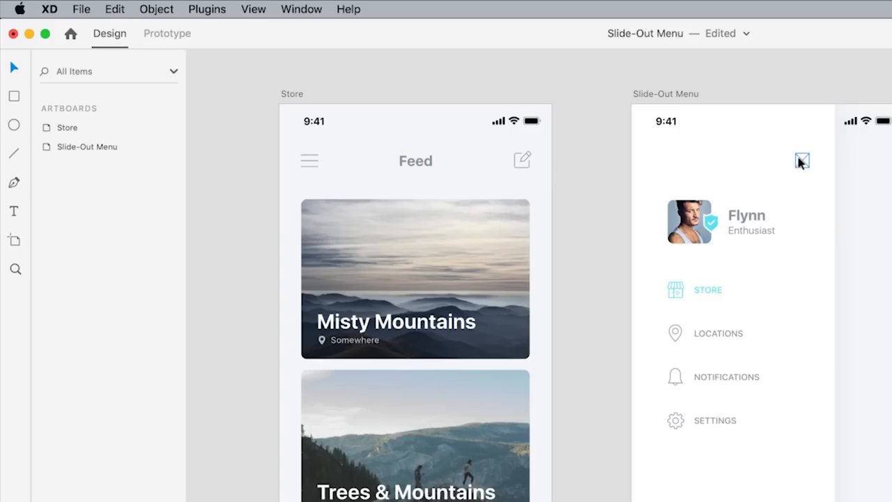
left_click(803, 160)
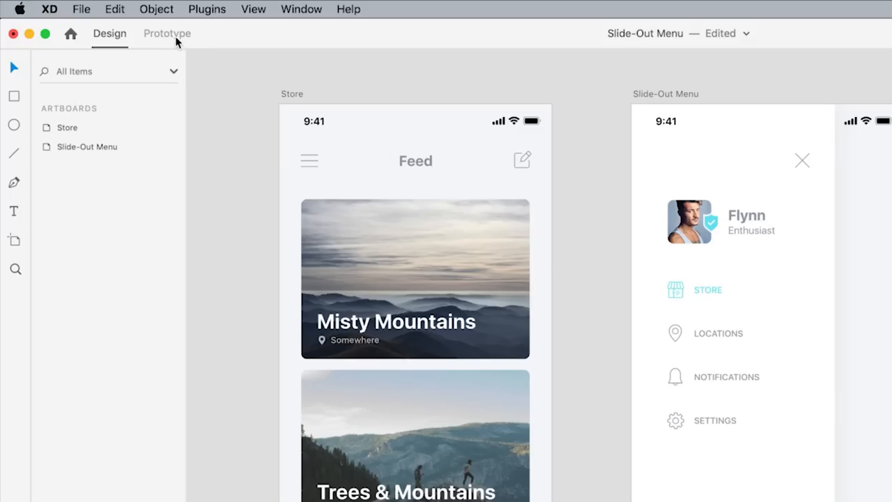
left_click(167, 34)
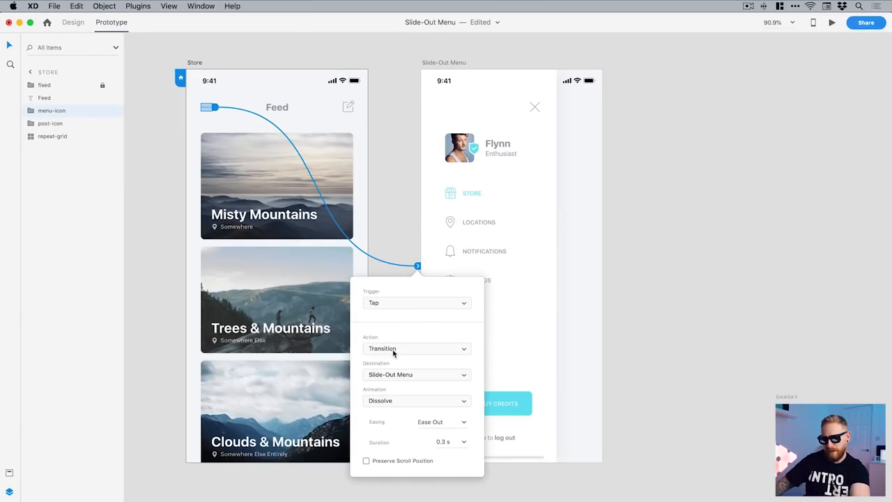
Step: Set the menu tap to Auto-Animate to the Slide-Out Menu with Ease In-Out over 0.5 s
left_click(415, 348)
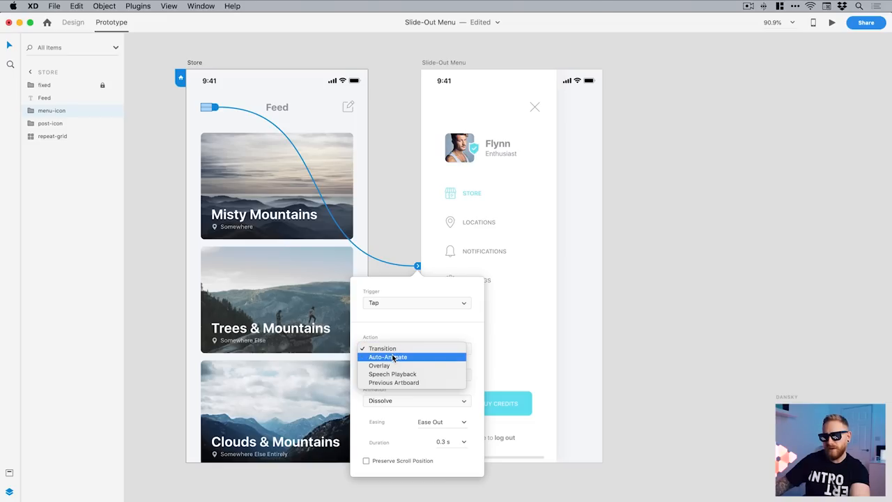
left_click(387, 357)
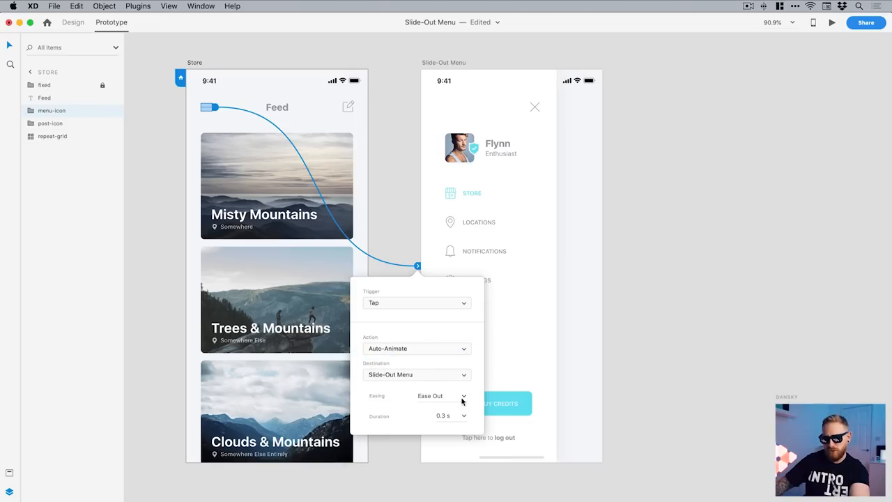
left_click(442, 395)
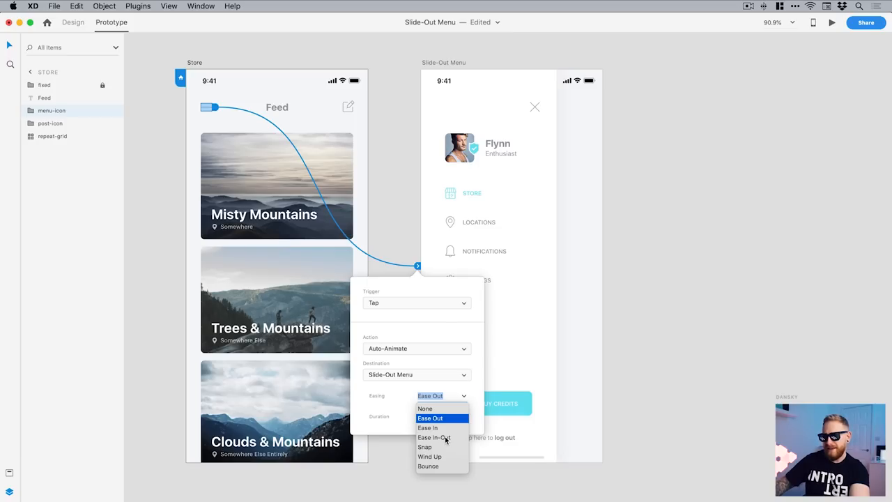
left_click(433, 438)
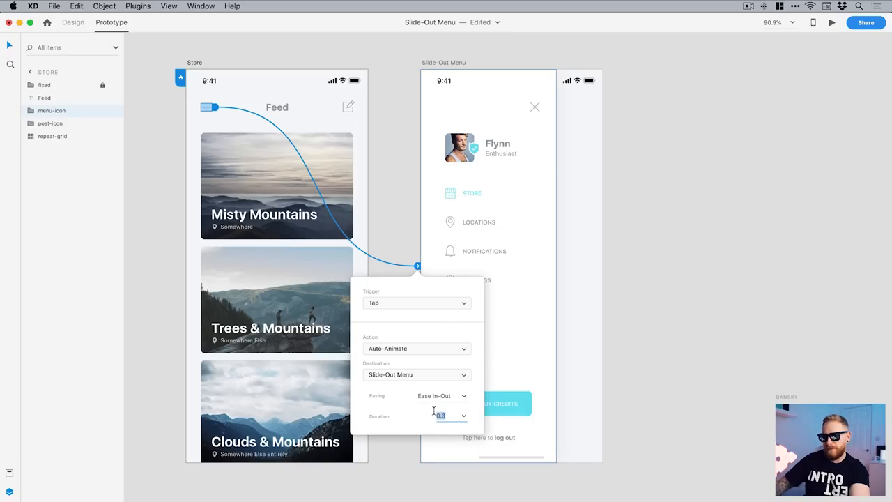
type("0.5")
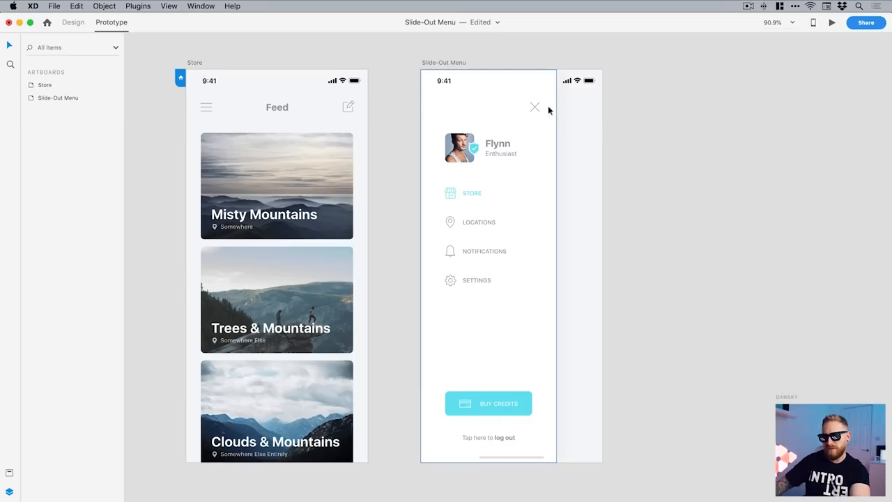
Step: Make the close icon's tap go to the Previous Artboard, then return to Design mode
left_click(535, 106)
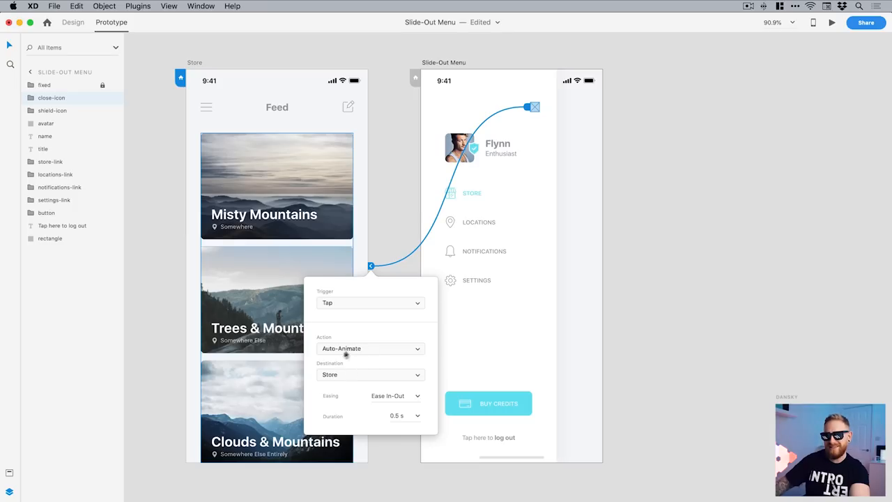
left_click(371, 348)
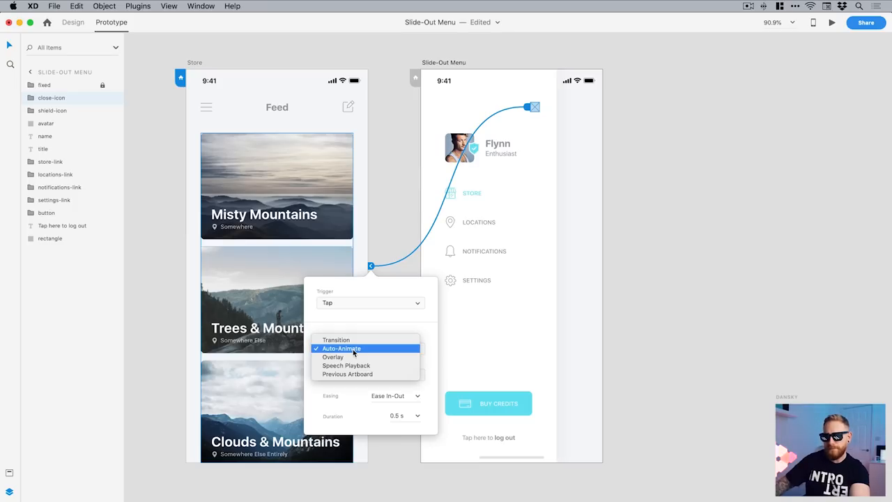
mouse_move(347, 373)
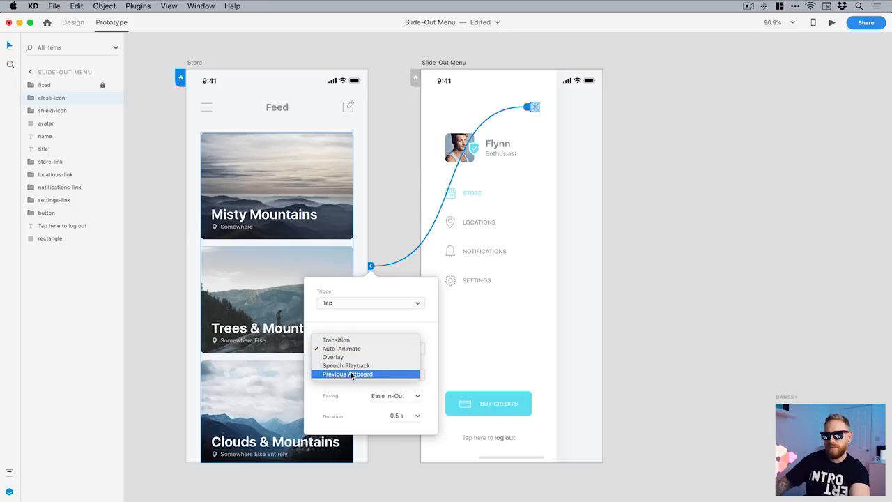
left_click(347, 373)
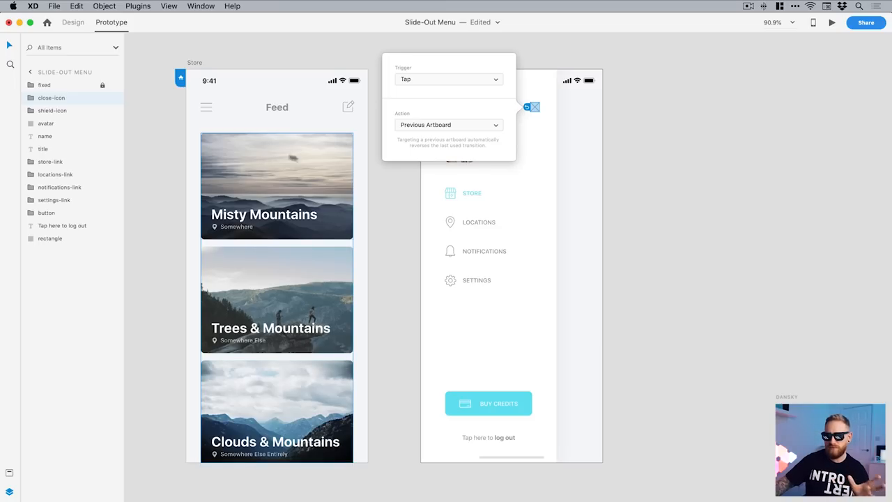
mouse_move(290, 190)
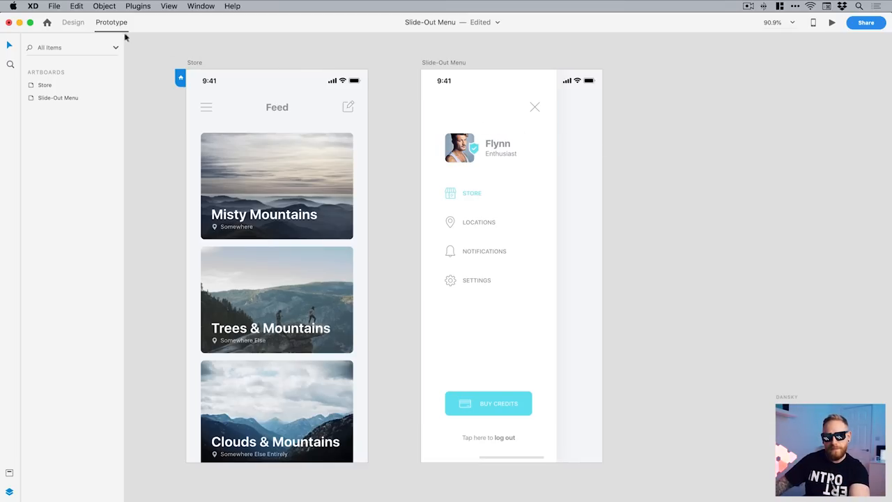
left_click(72, 23)
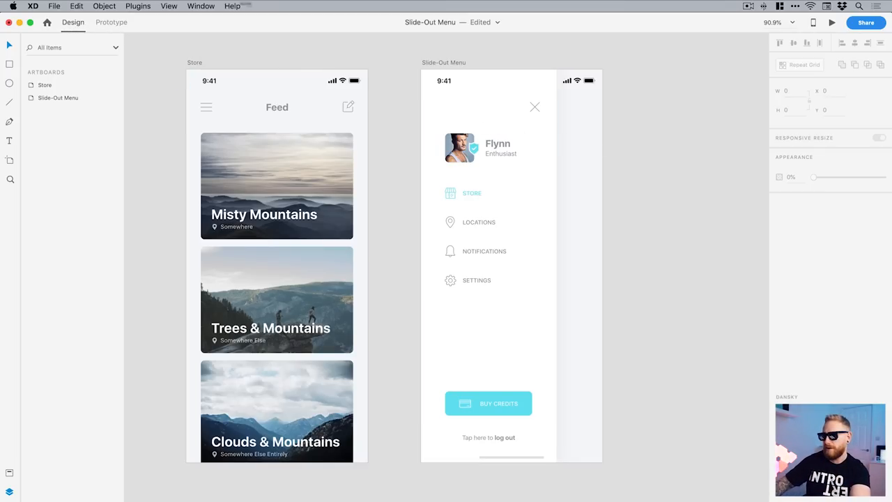
left_click(831, 22)
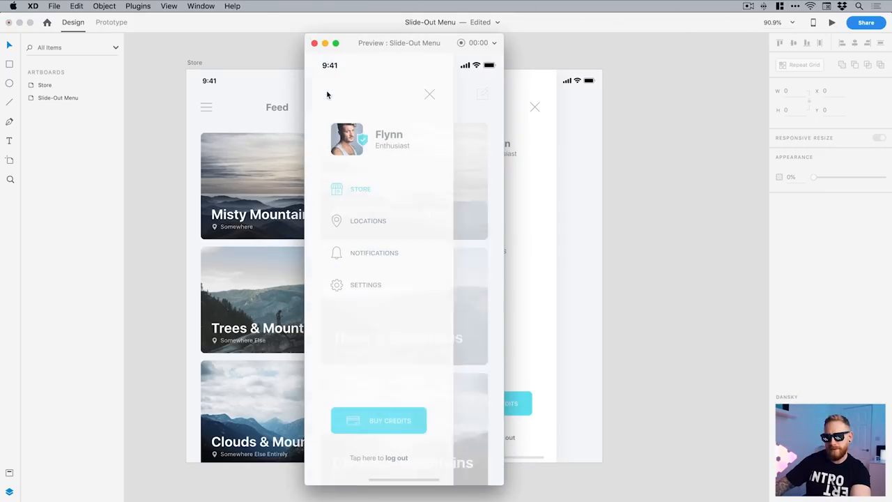
left_click(429, 95)
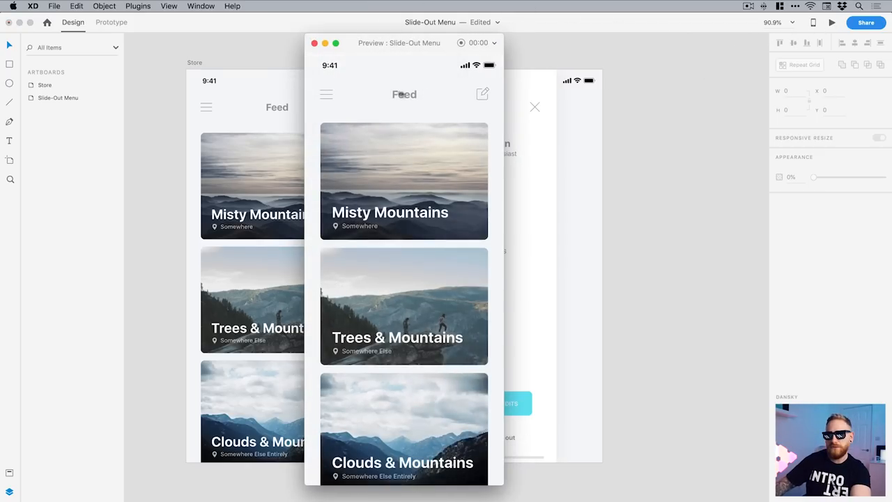
left_click(315, 42)
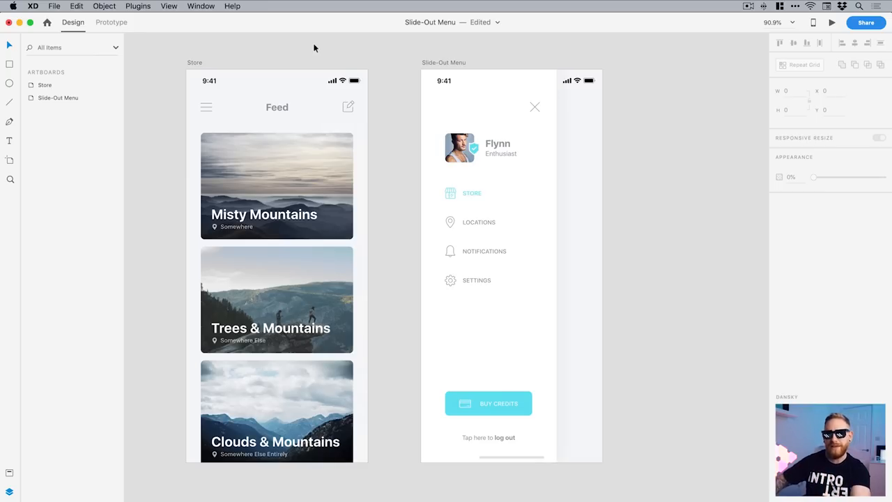
mouse_move(391, 89)
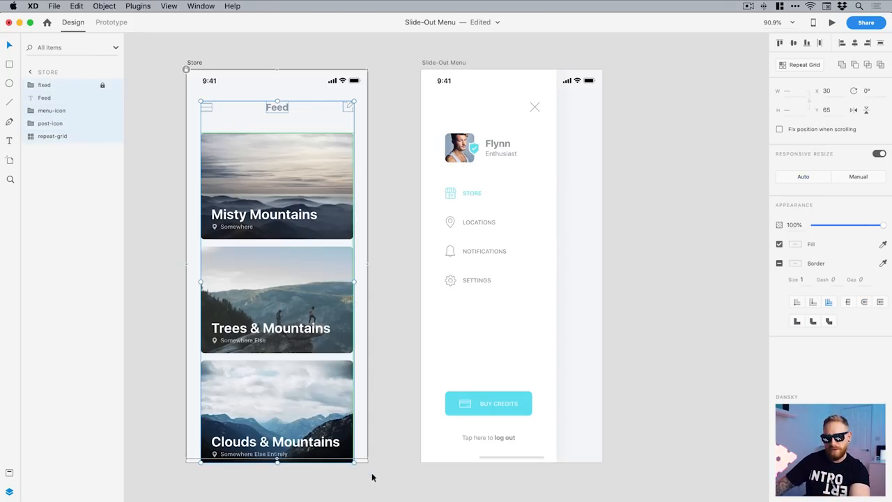
Step: Copy the Store feed's contents and paste them onto the Slide-Out Menu artboard
left_click(76, 5)
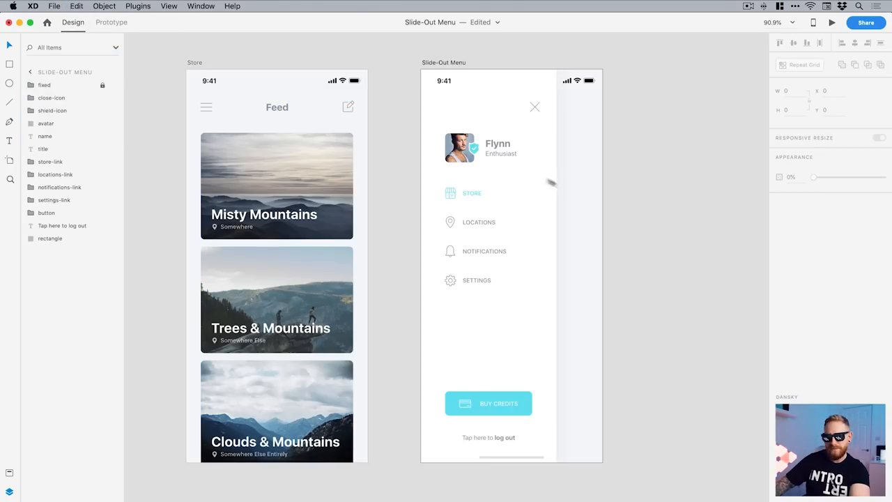
left_click(75, 6)
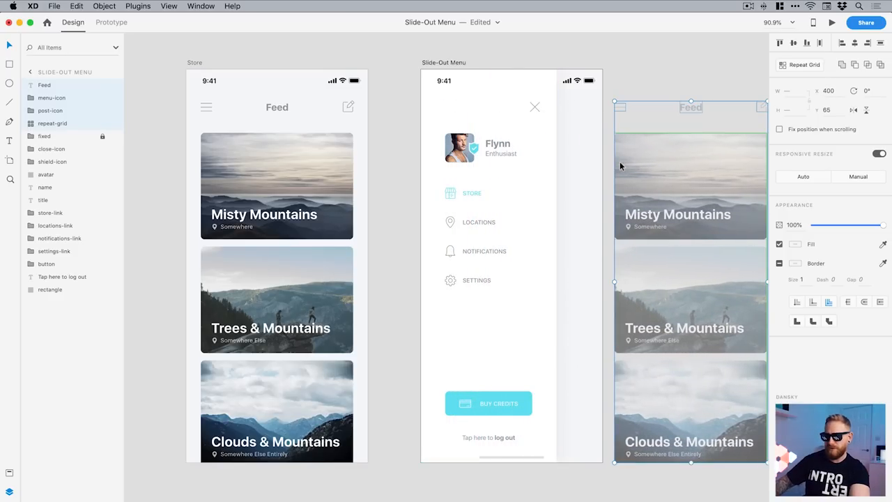
left_click(498, 144)
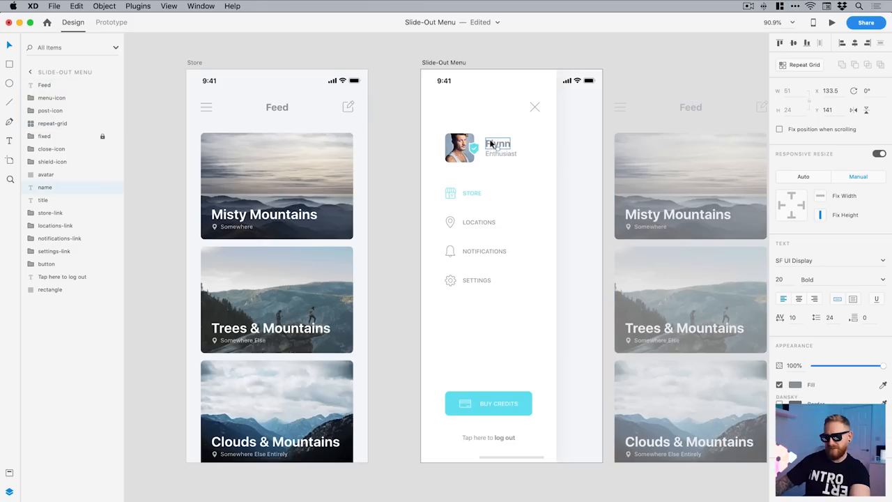
left_click(500, 154)
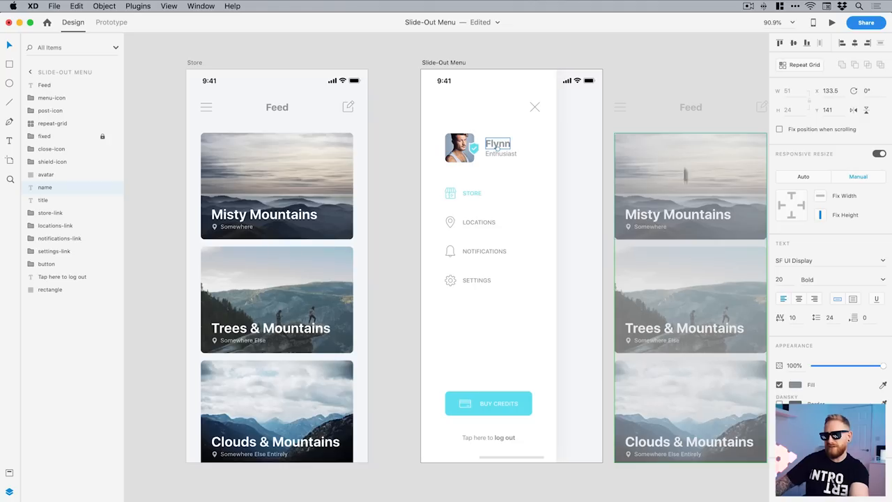
mouse_move(667, 168)
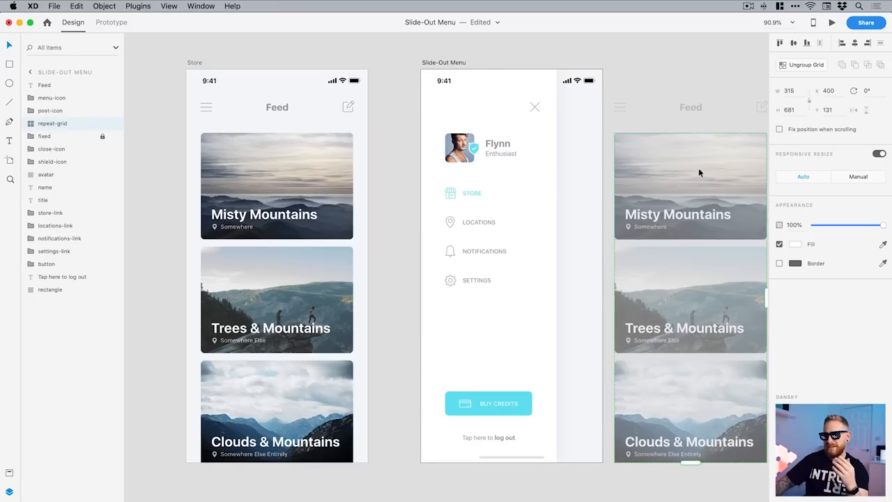
Step: Position the feed copy to the right of the menu panel's background rectangle so it peeks out
left_click(691, 106)
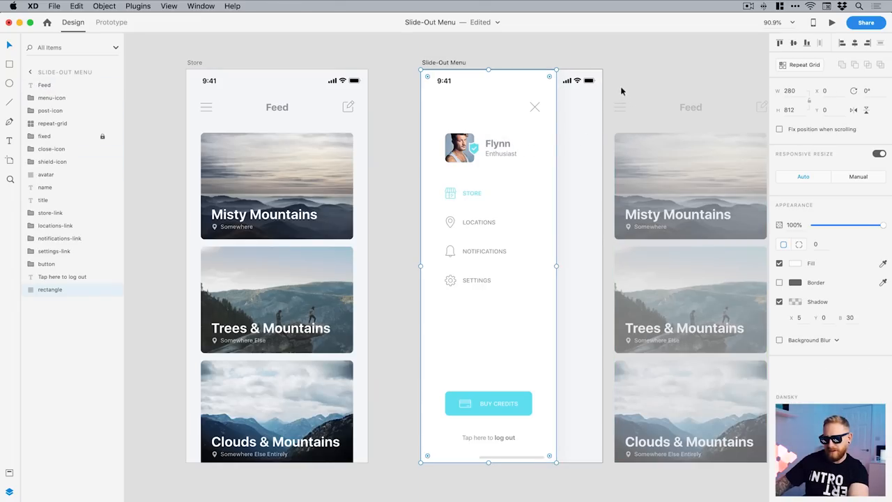
left_click(500, 153)
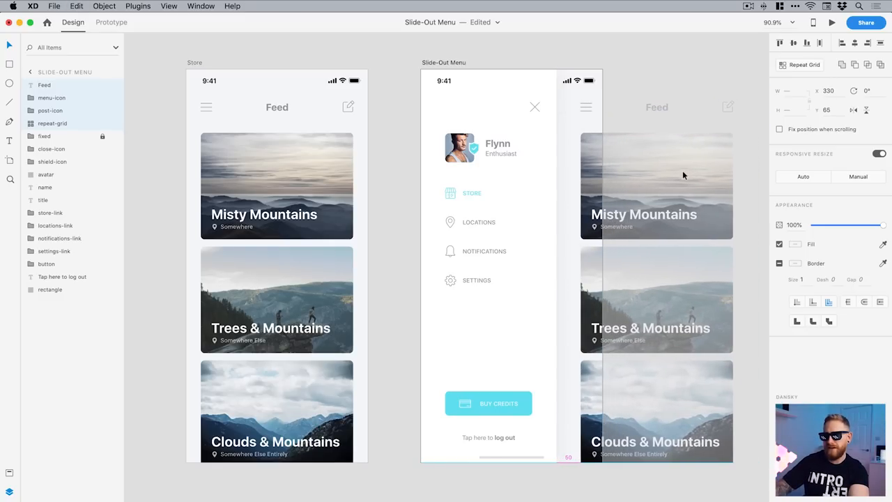
left_click(655, 181)
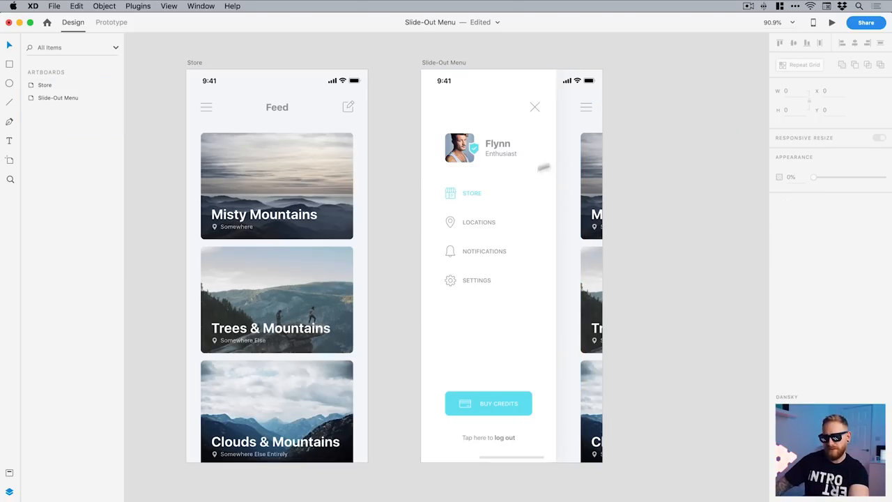
left_click(831, 22)
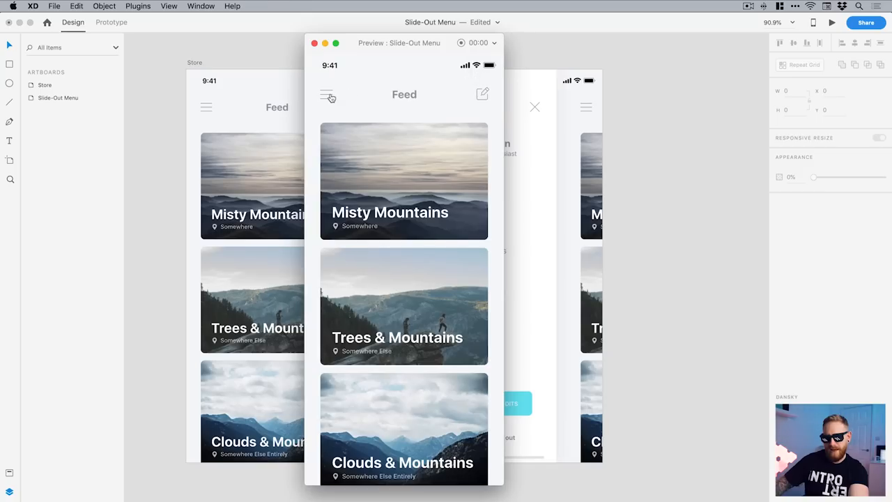
left_click(328, 96)
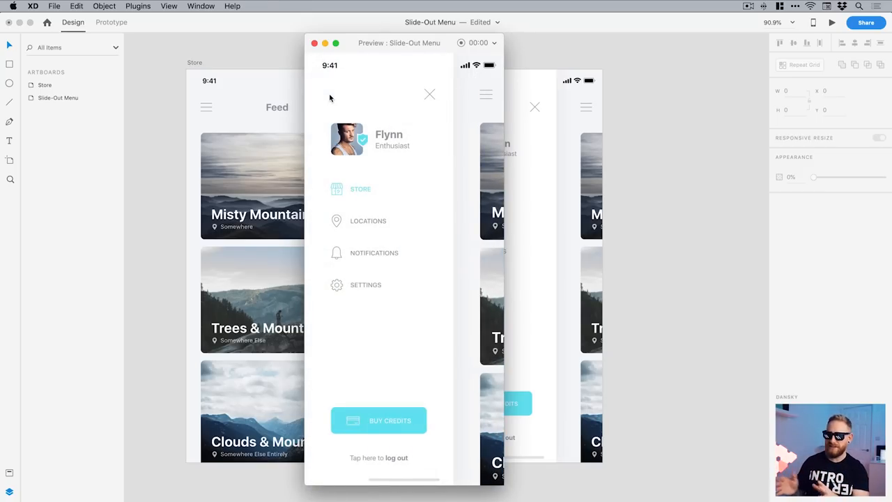
mouse_move(323, 53)
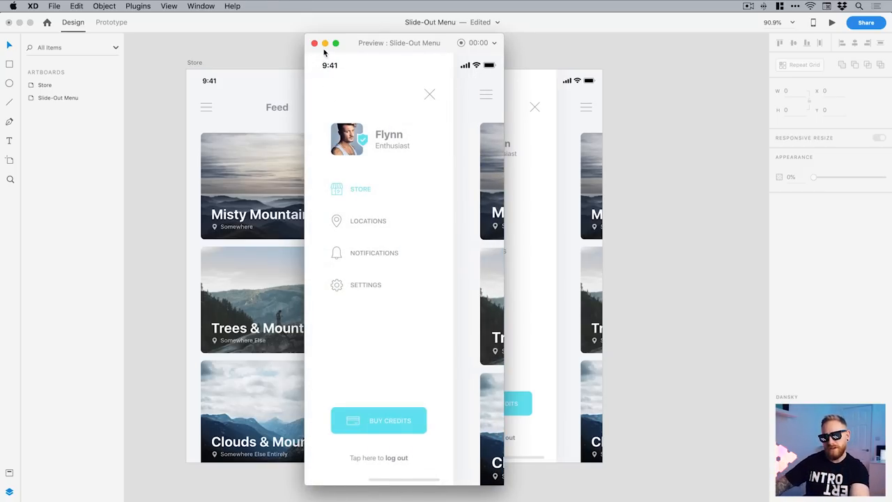
left_click(315, 42)
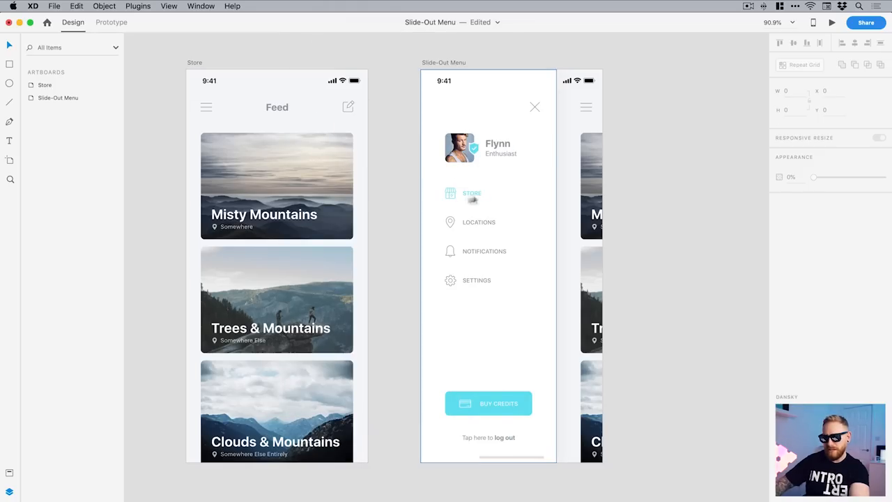
mouse_move(533, 120)
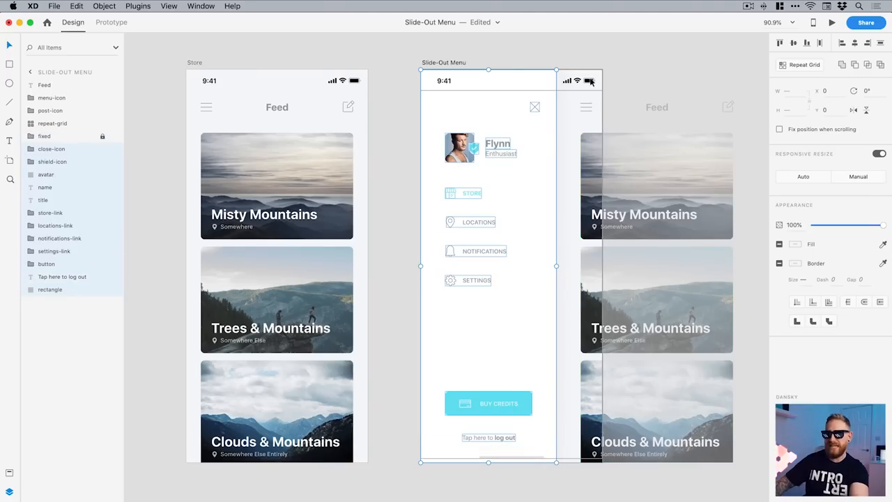
mouse_move(515, 393)
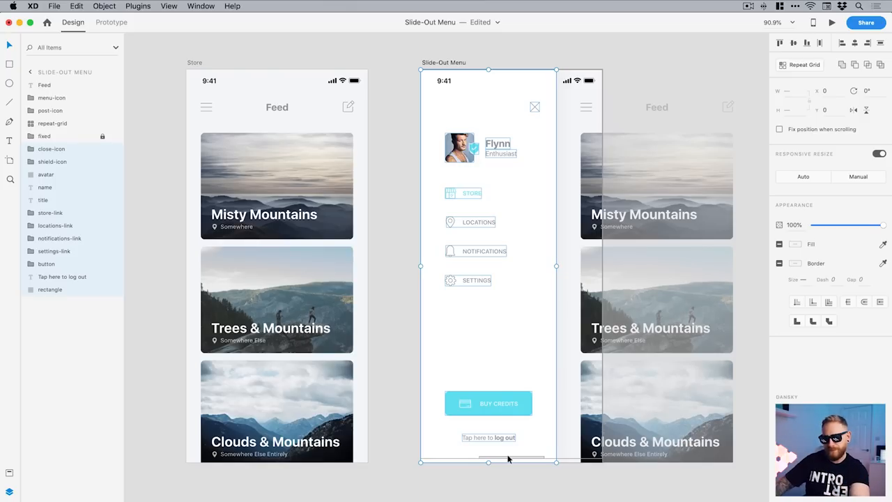
Step: Paste the copied slide-out menu elements into the Store artboard via Edit > Paste
left_click(75, 5)
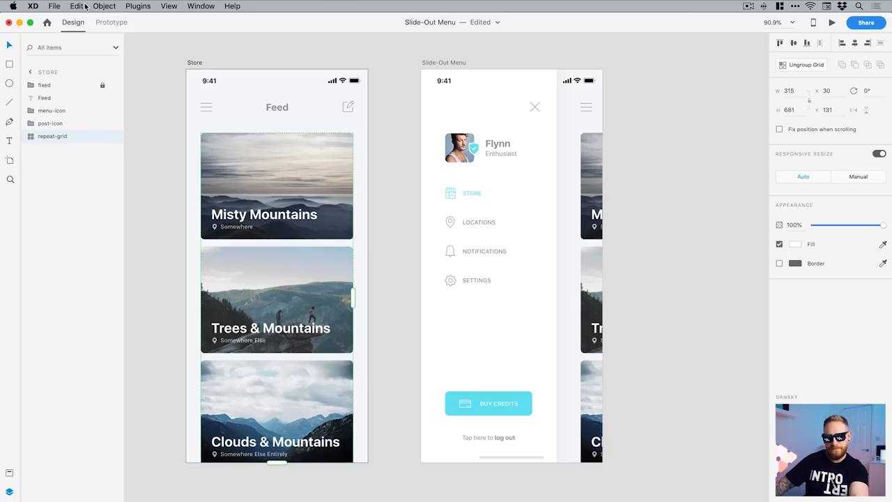
left_click(77, 6)
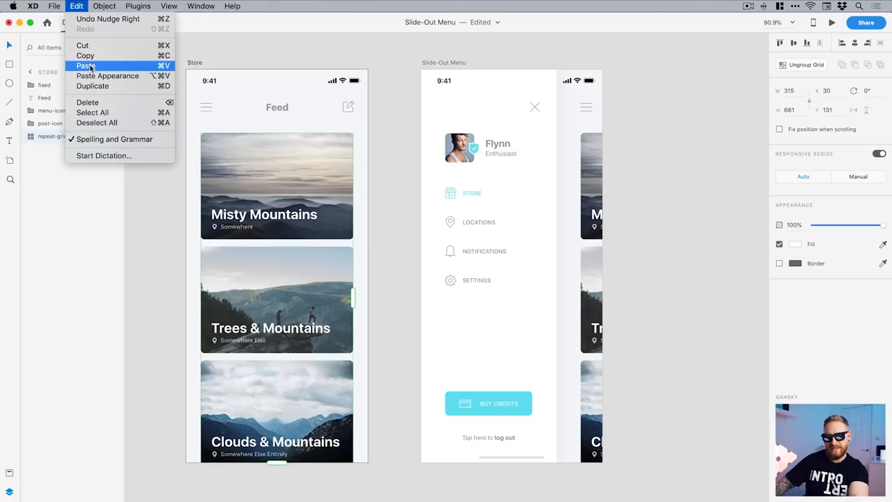
left_click(84, 65)
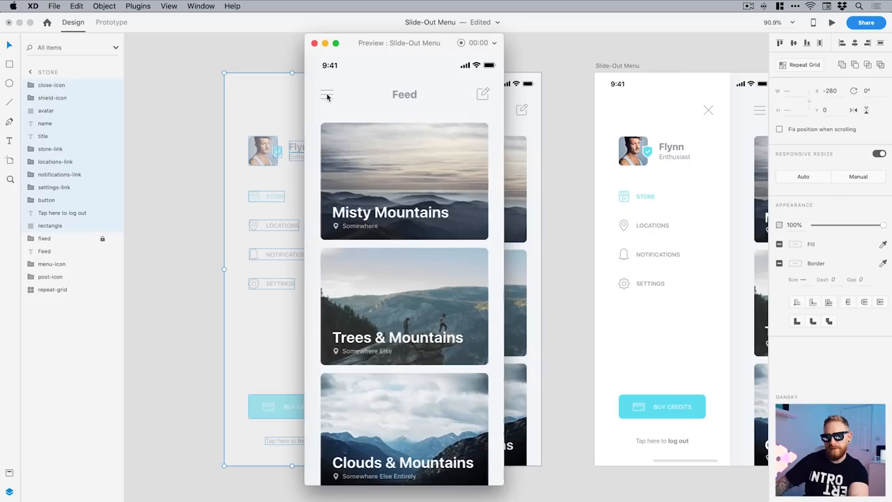
left_click(326, 95)
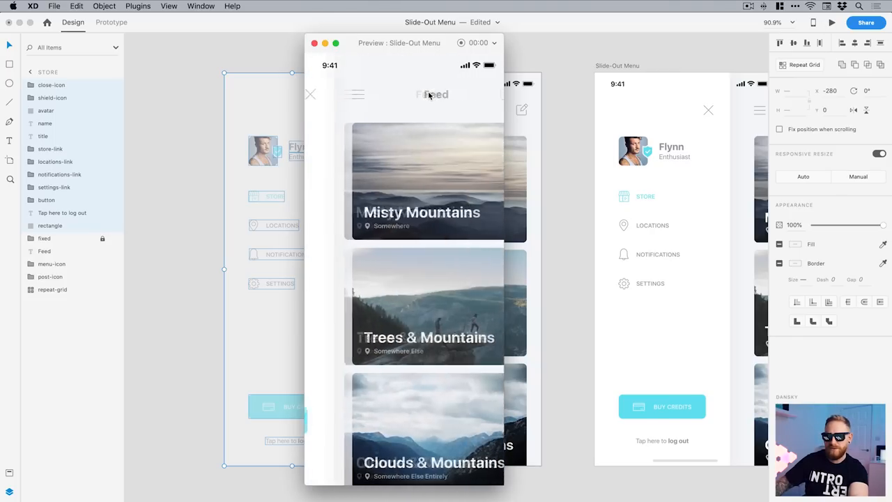
left_click(315, 42)
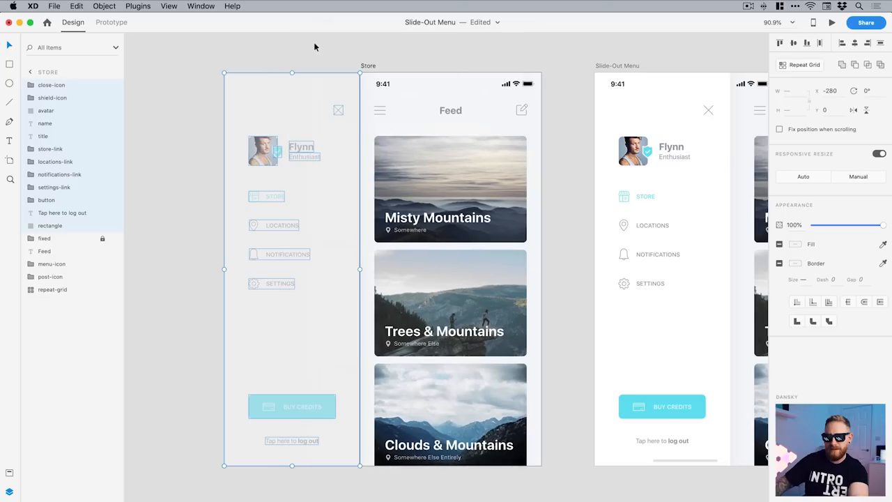
mouse_move(50, 226)
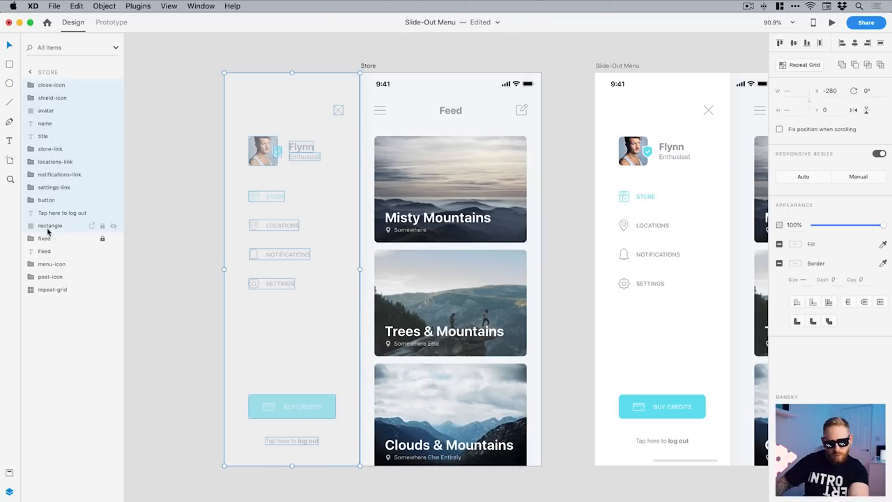
Step: Drag the locked Feed background layer above the pasted menu layers to the top of Store's list
left_click(45, 238)
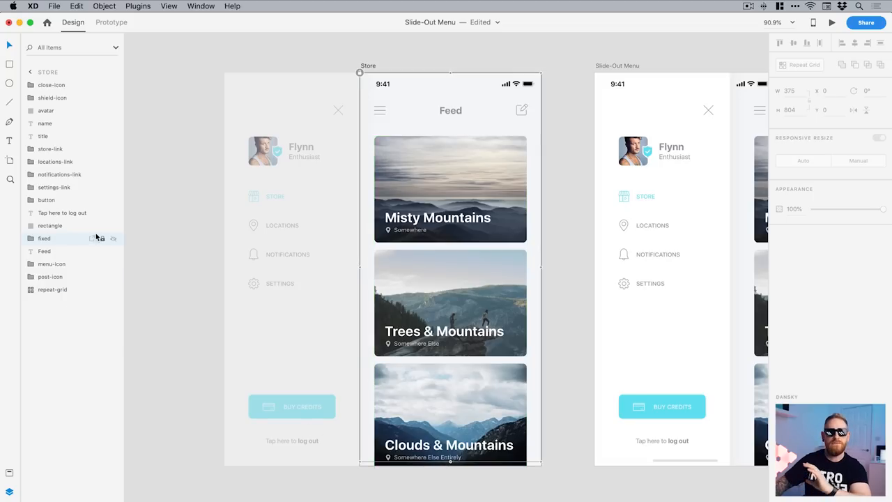
mouse_move(101, 237)
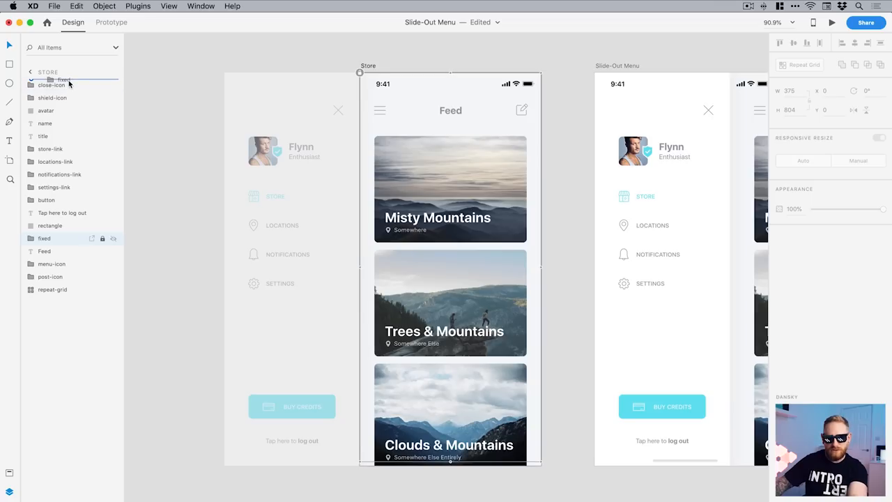
left_click(31, 98)
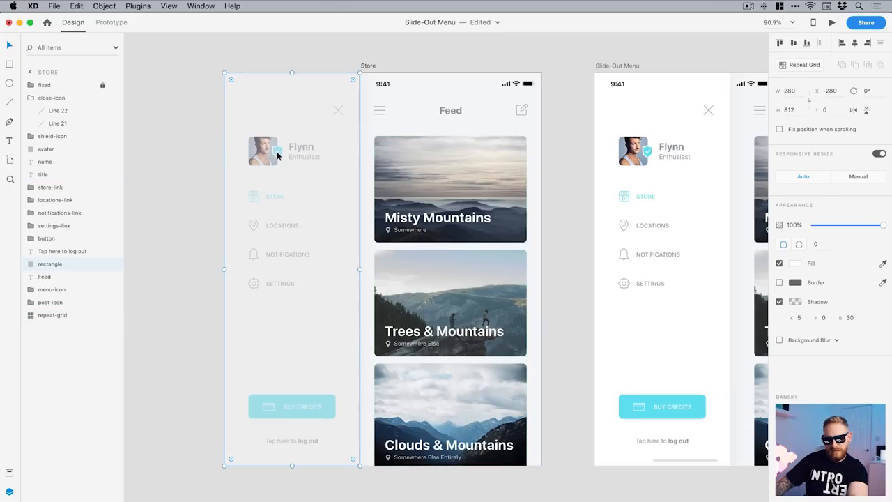
mouse_move(53, 137)
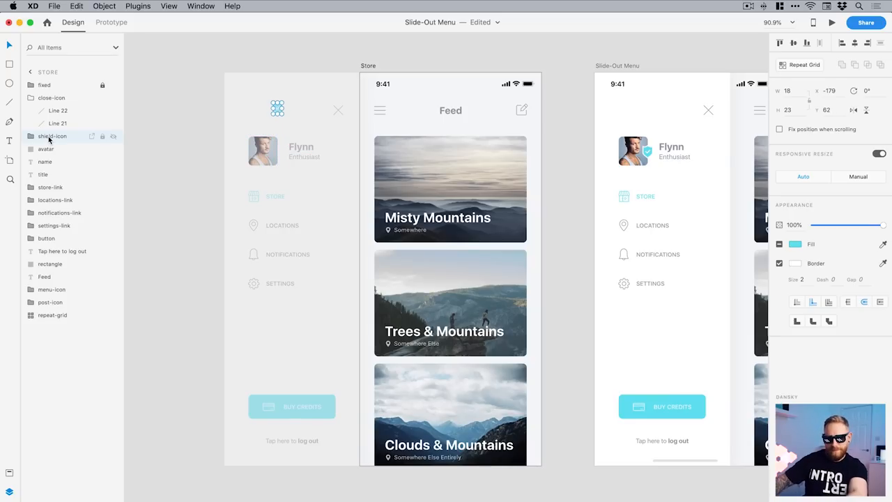
mouse_move(58, 142)
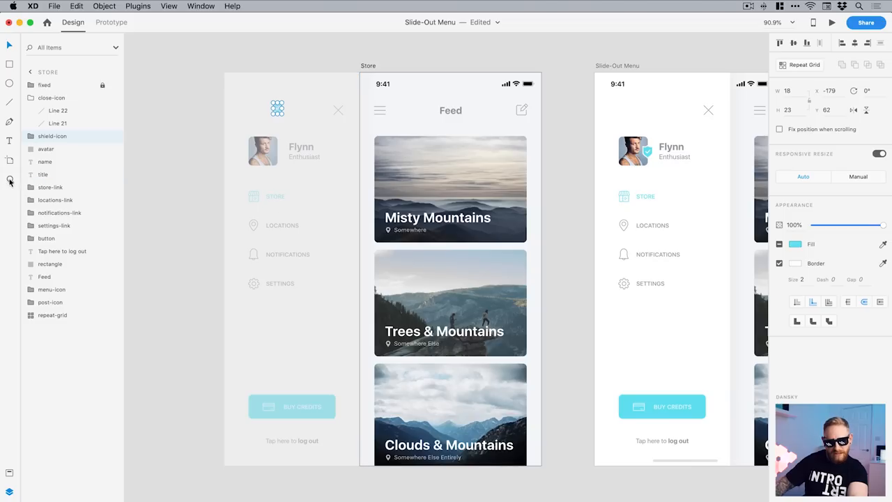
Step: Offset the Locations and Notifications links left at a stagger and select the Buy Credits button
left_click(50, 187)
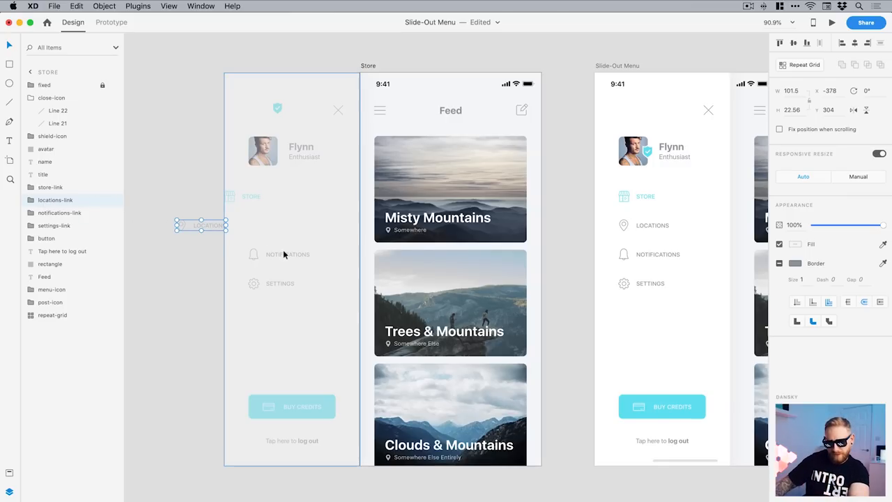
left_click(50, 263)
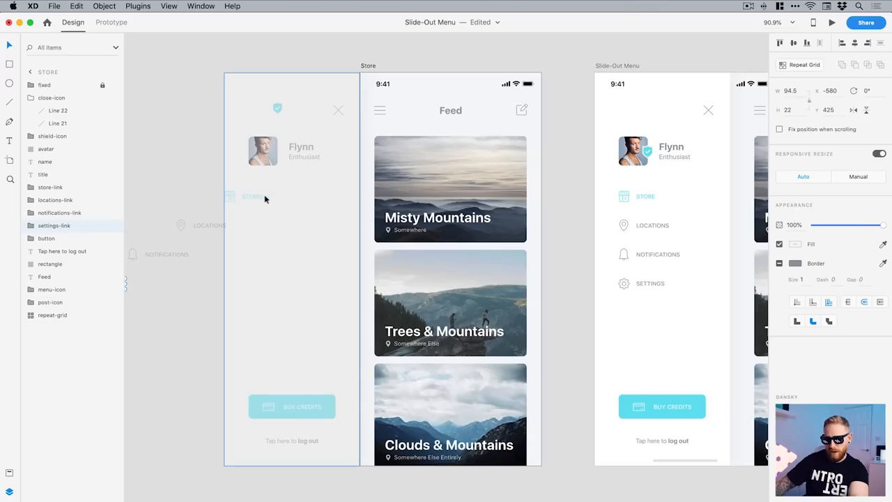
mouse_move(305, 211)
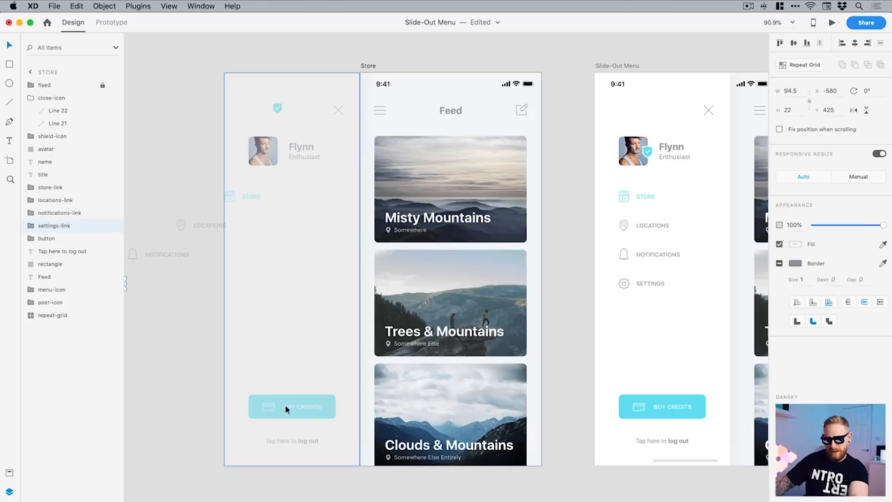
left_click(50, 264)
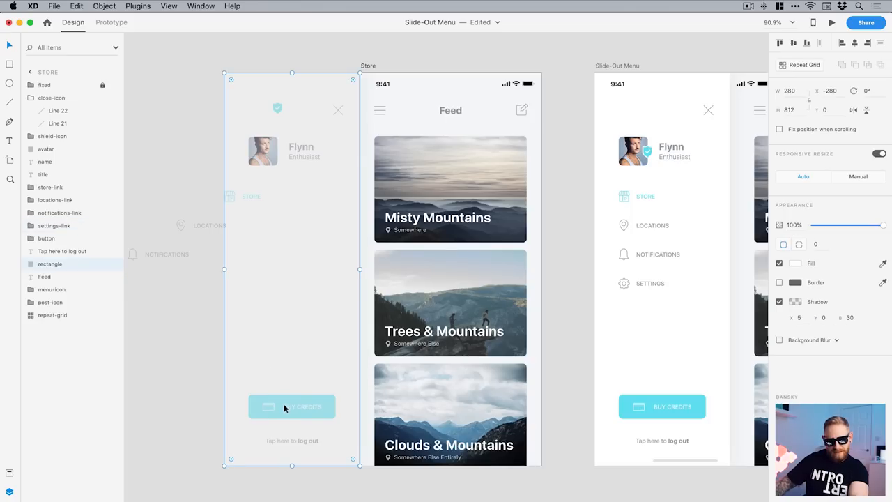
mouse_move(290, 397)
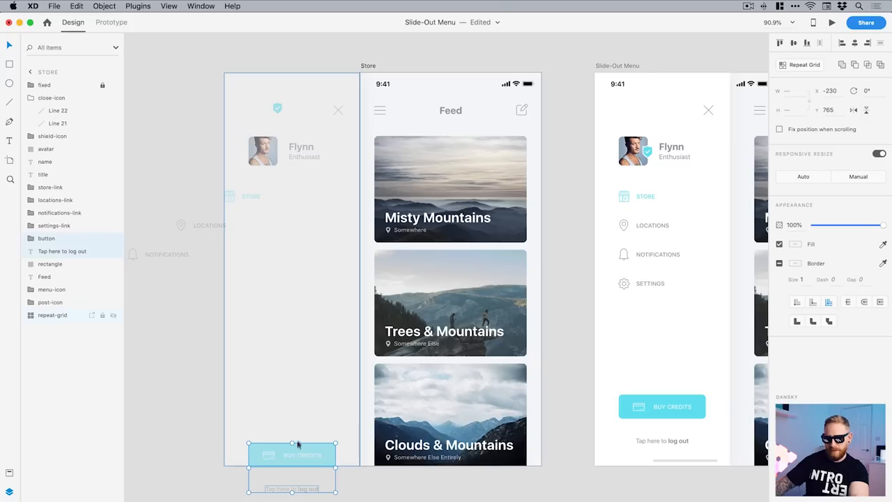
Step: Push the Buy Credits button and log-out text lower and fade the shield icon to near-zero opacity
left_click_drag(293, 453, 292, 467)
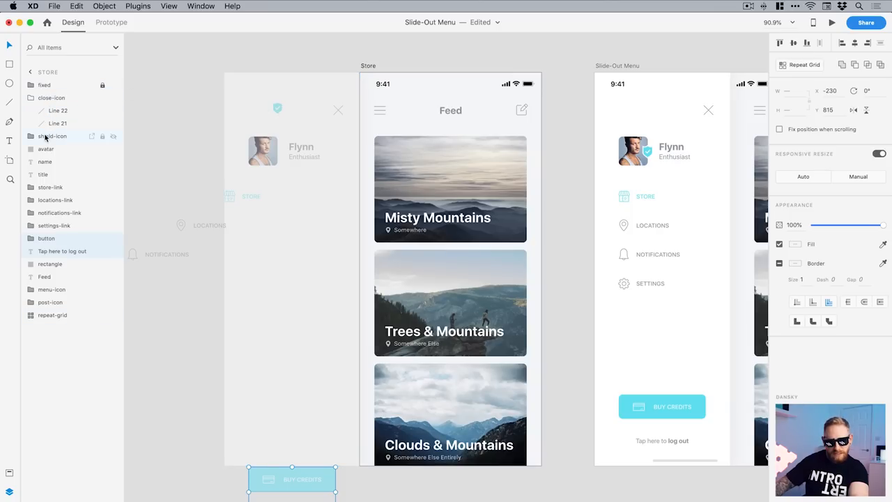
left_click(53, 137)
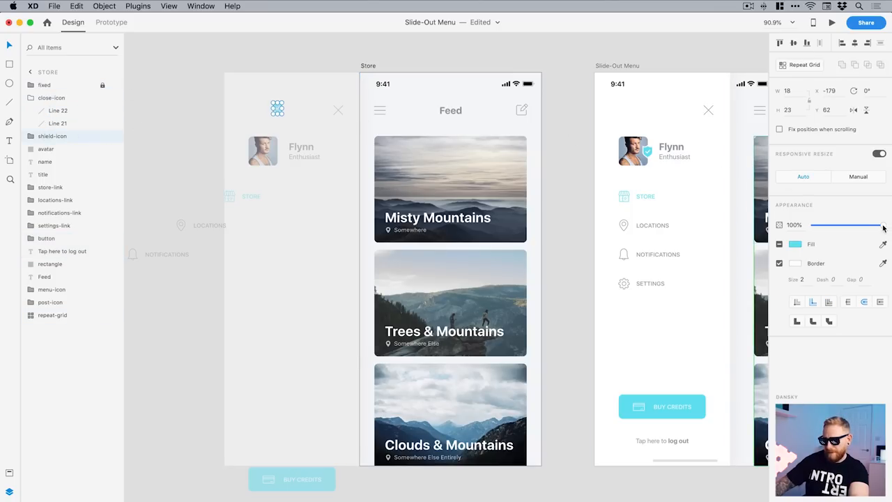
left_click_drag(879, 225, 812, 224)
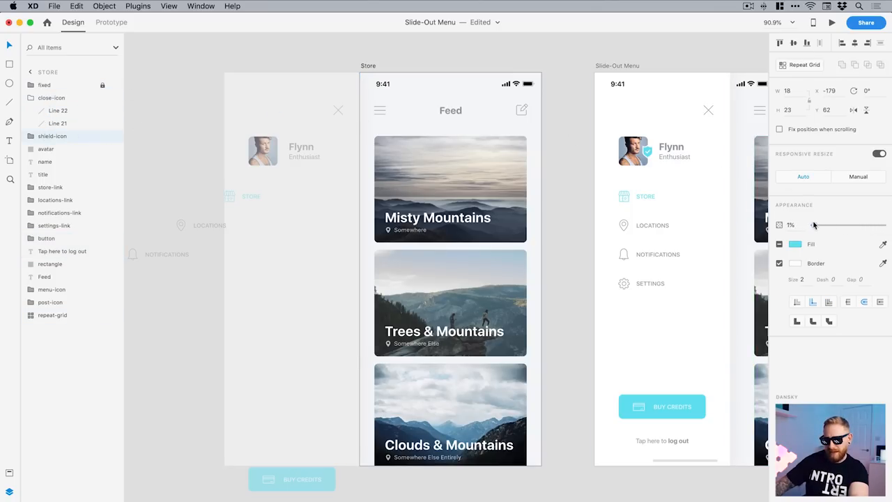
left_click_drag(805, 224, 831, 225)
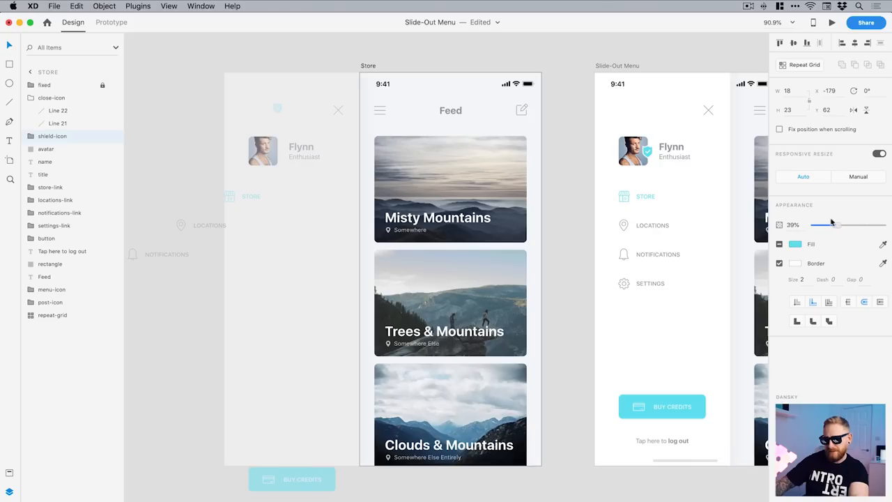
left_click_drag(826, 224, 813, 225)
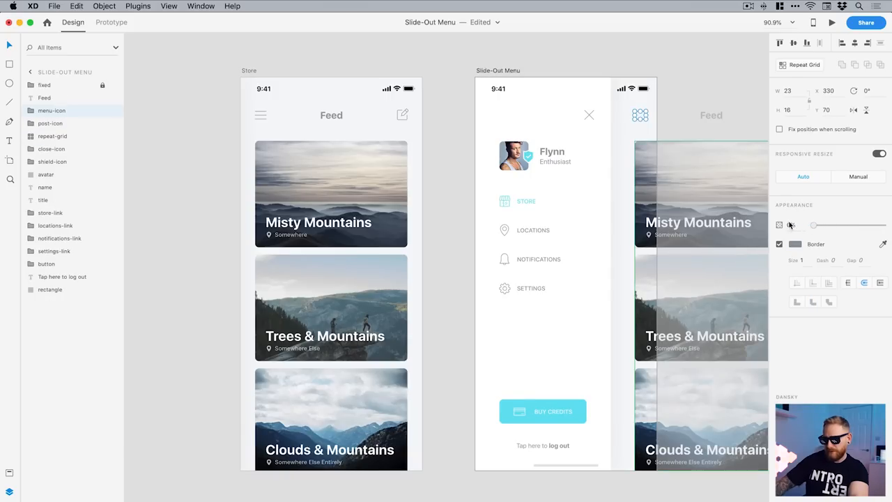
Step: Drag the menu icon's Opacity slider back up to 100%
left_click_drag(793, 224, 884, 224)
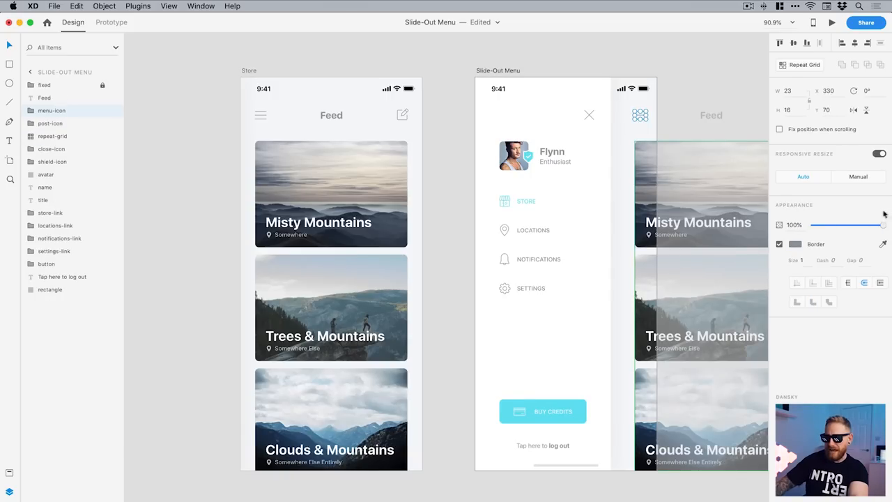
left_click_drag(884, 224, 814, 224)
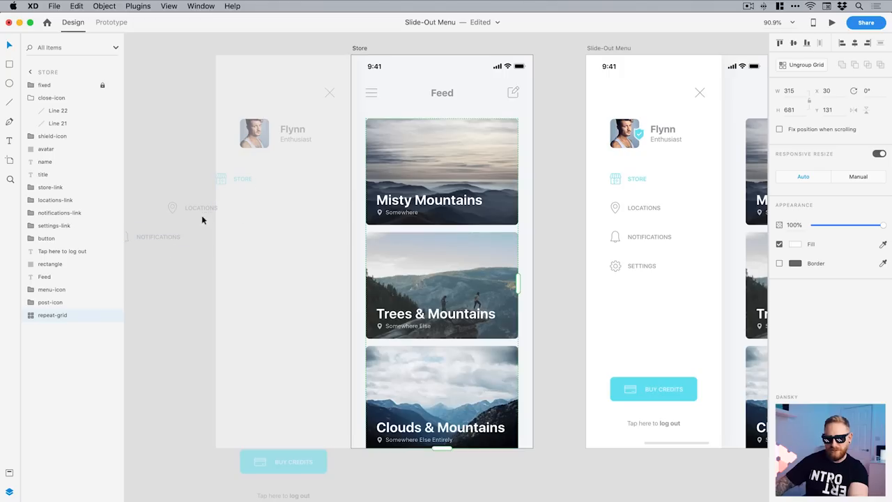
mouse_move(529, 288)
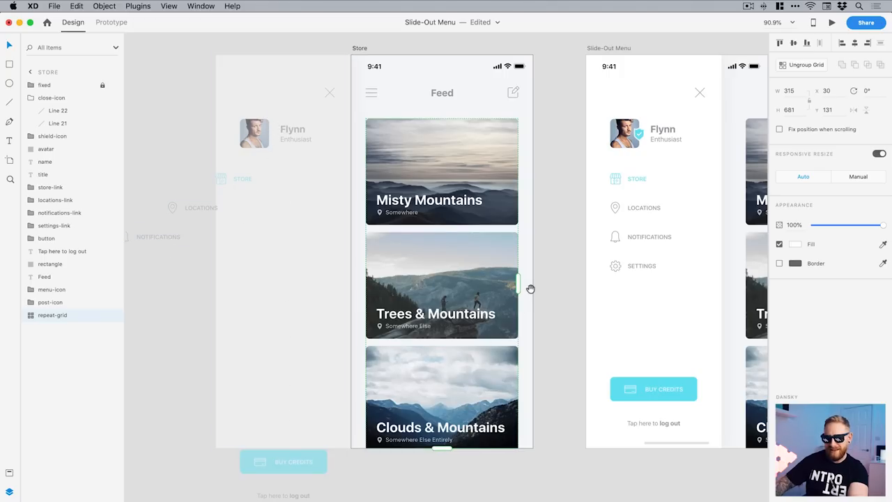
mouse_move(552, 252)
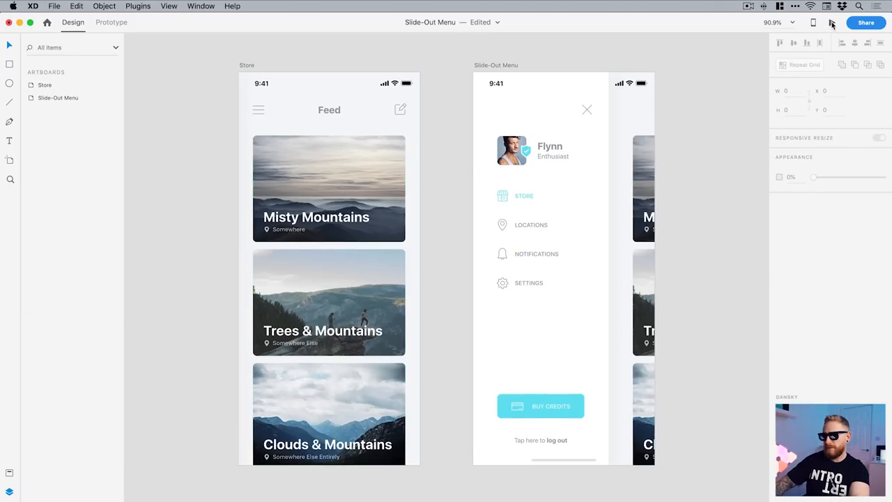
left_click(830, 23)
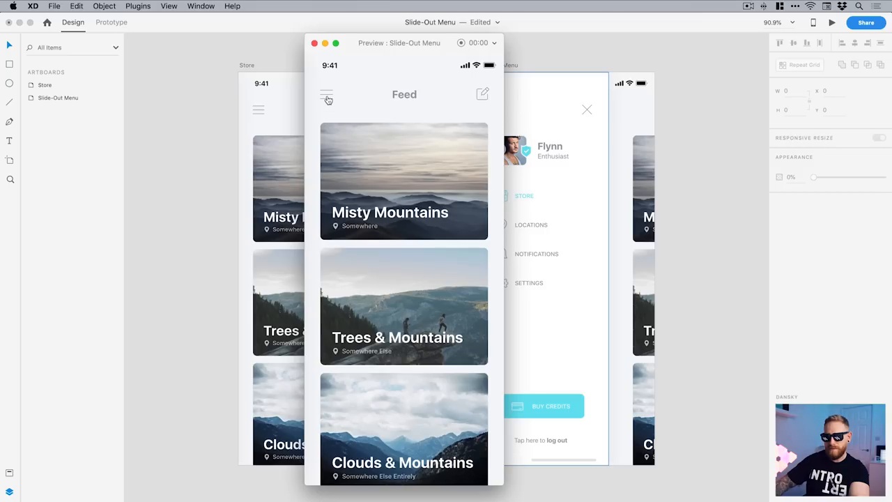
left_click(326, 96)
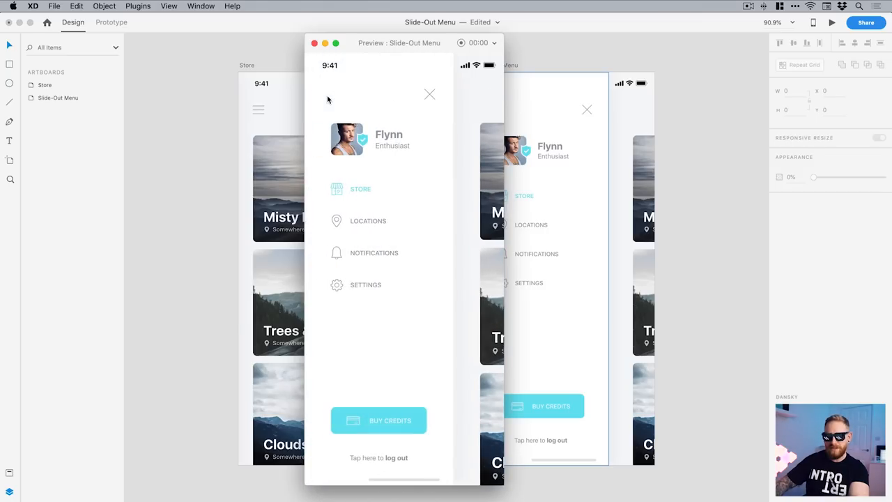
mouse_move(351, 237)
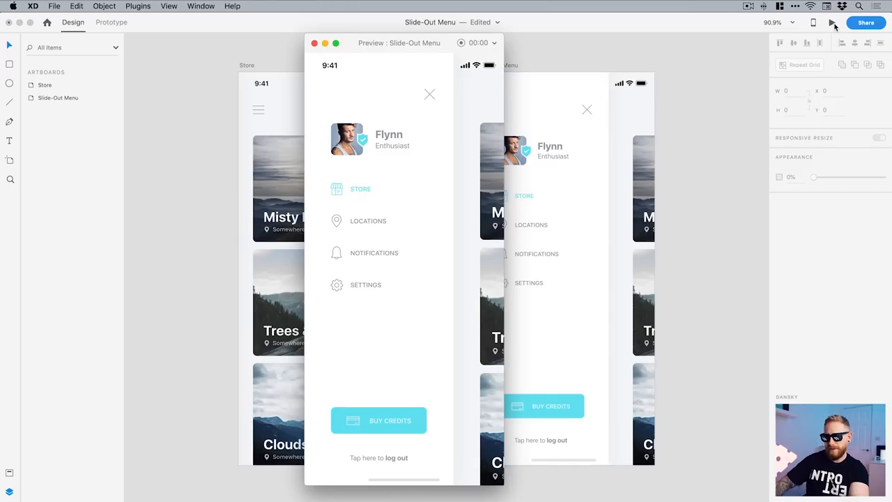
left_click(430, 94)
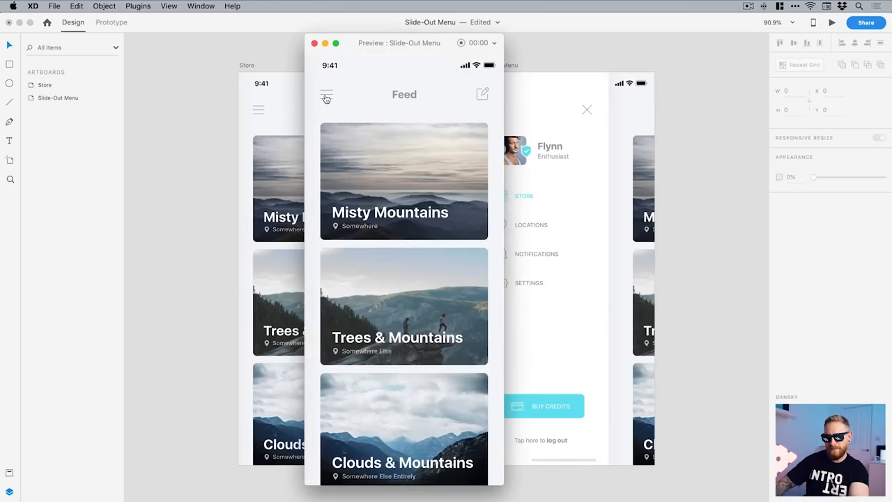
left_click(327, 95)
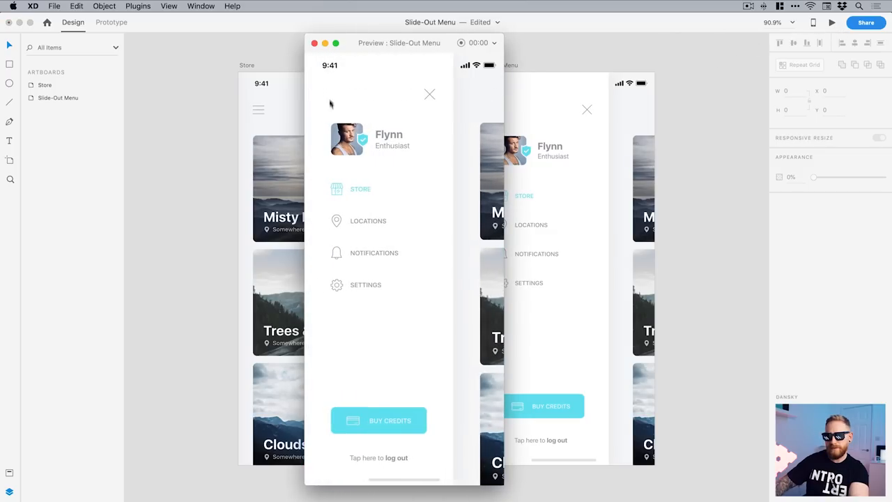
mouse_move(357, 192)
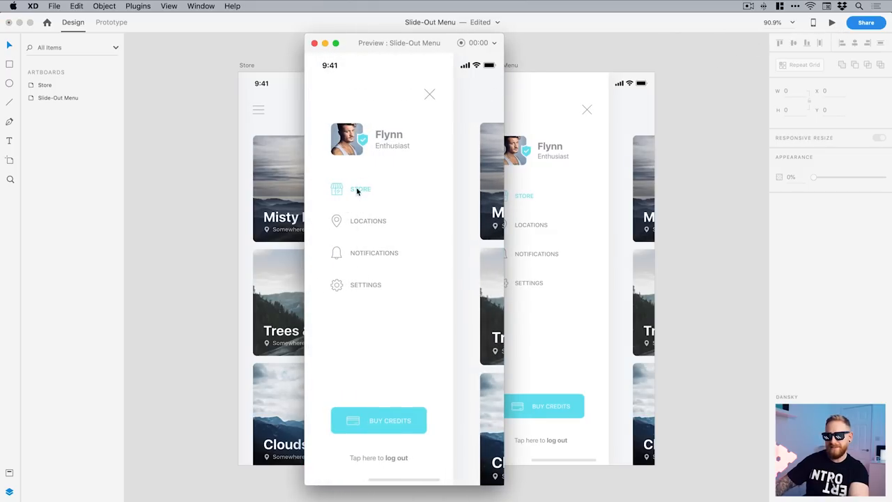
mouse_move(359, 272)
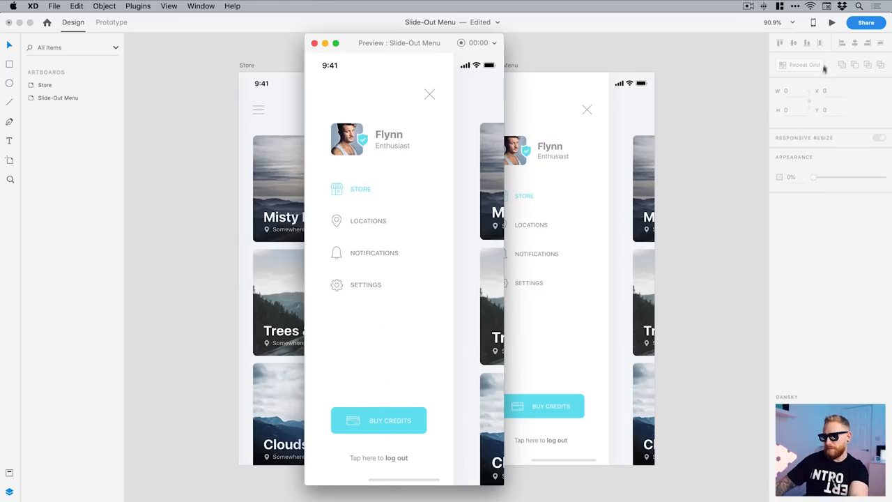
left_click(429, 95)
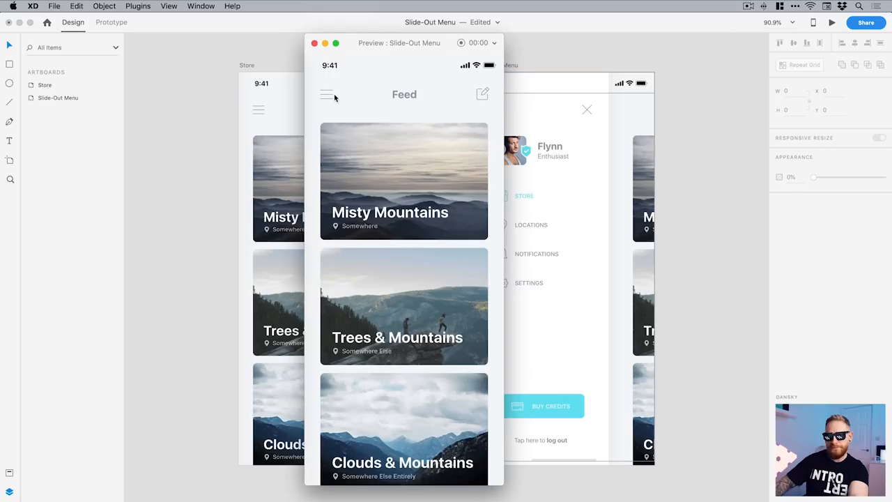
left_click(326, 95)
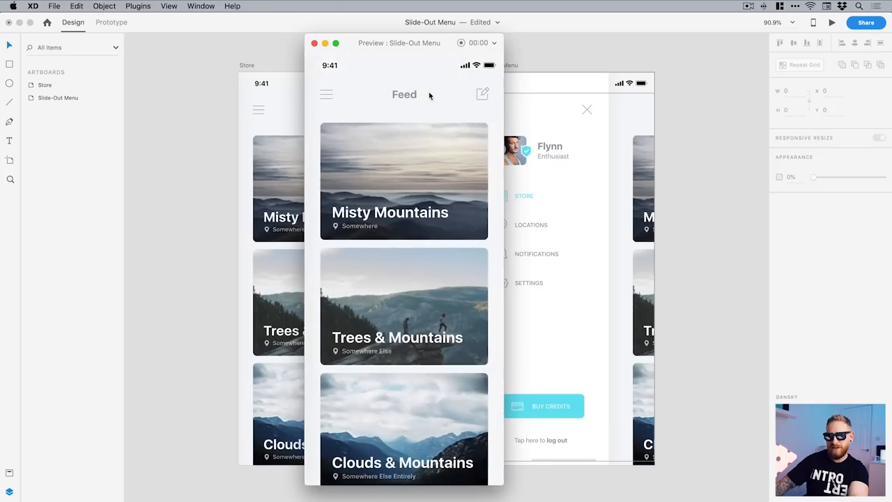
left_click(315, 42)
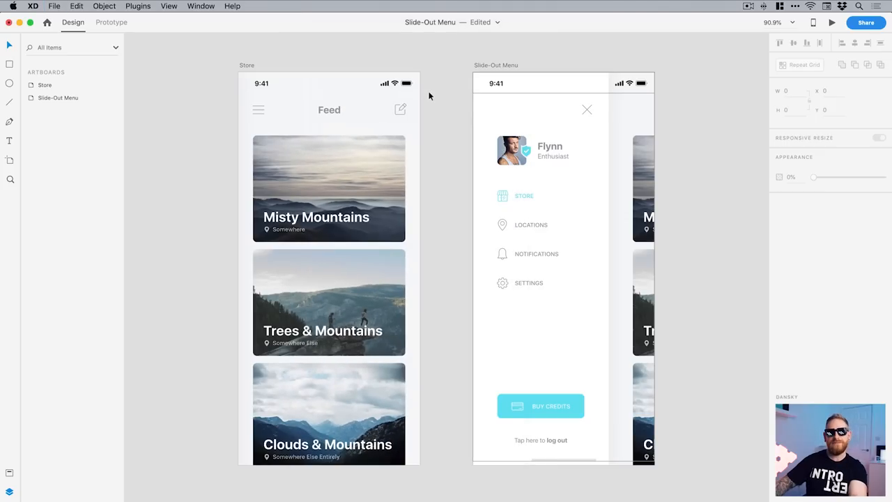